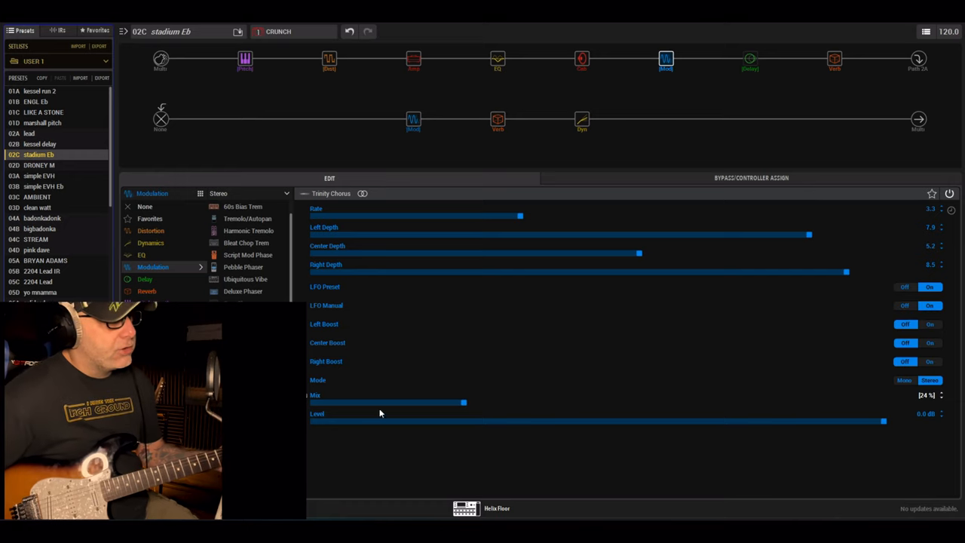
- Show the Simple Pitch block's parameters at the start of the chain
{"action": "left_click", "coordinate": [244, 59]}
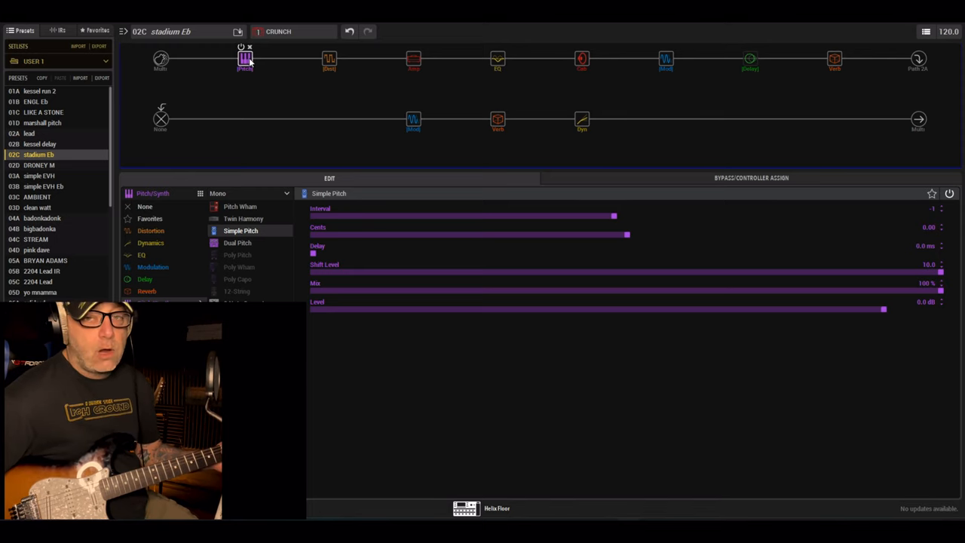
{"action": "mouse_move", "coordinate": [908, 264]}
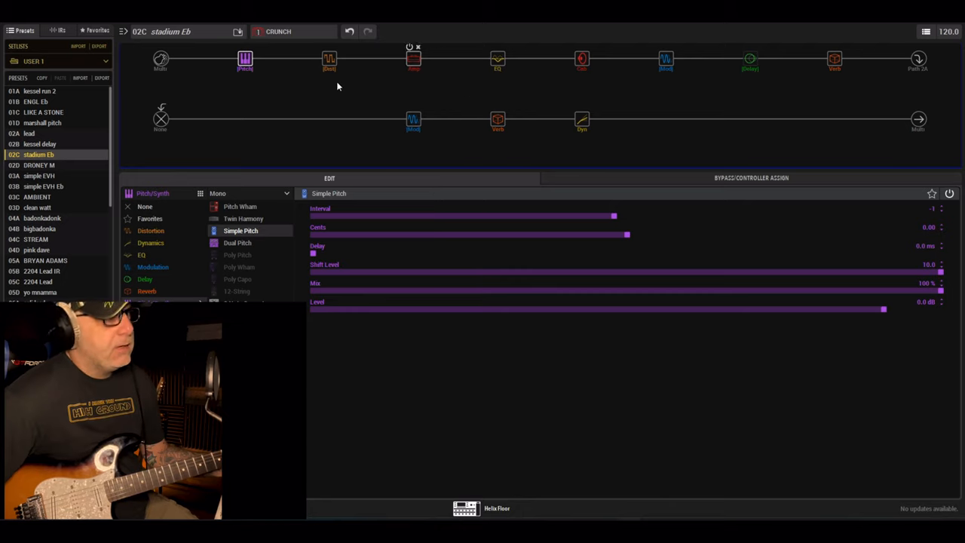
- Review the Scream 808, PV Panama amp and Cali Q Graphic EQ settings in turn
{"action": "left_click", "coordinate": [328, 60]}
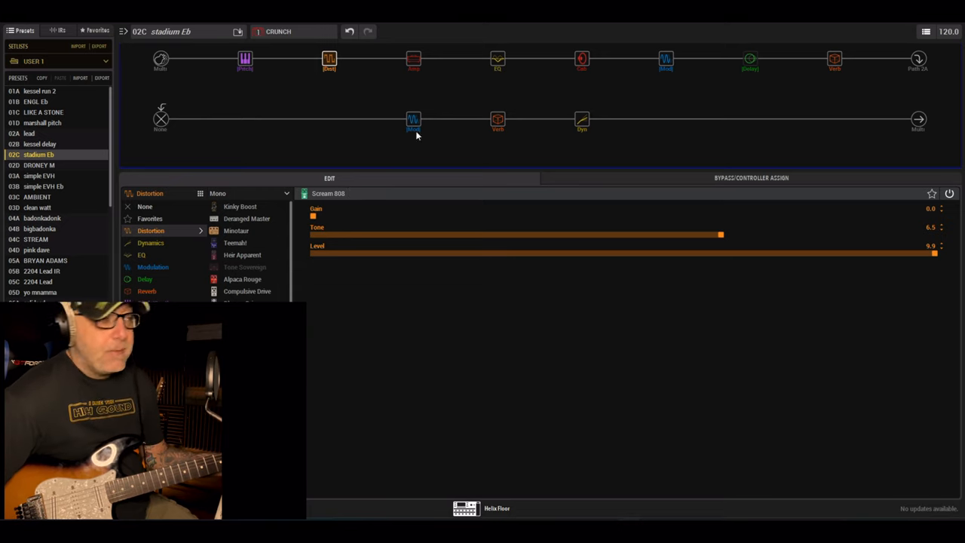
{"action": "mouse_move", "coordinate": [413, 59]}
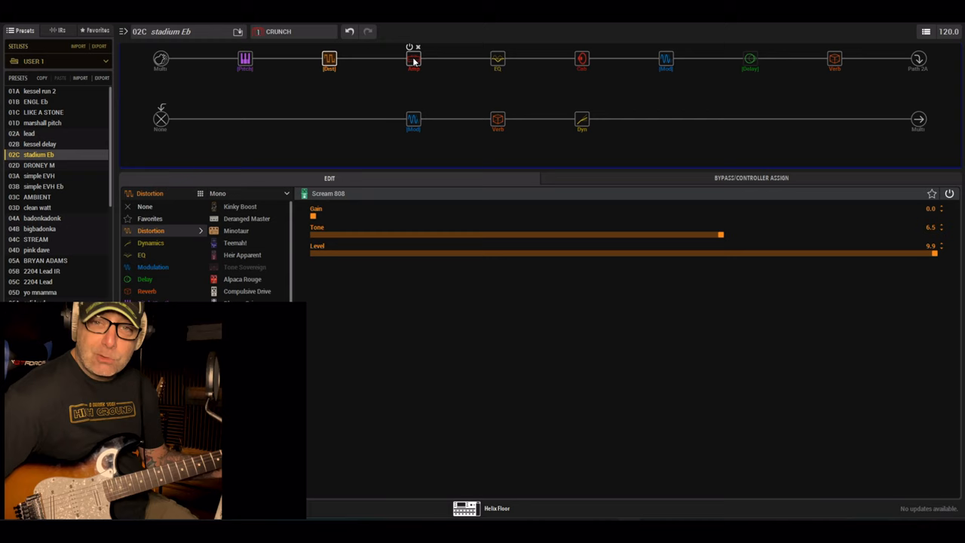
{"action": "left_click", "coordinate": [414, 57]}
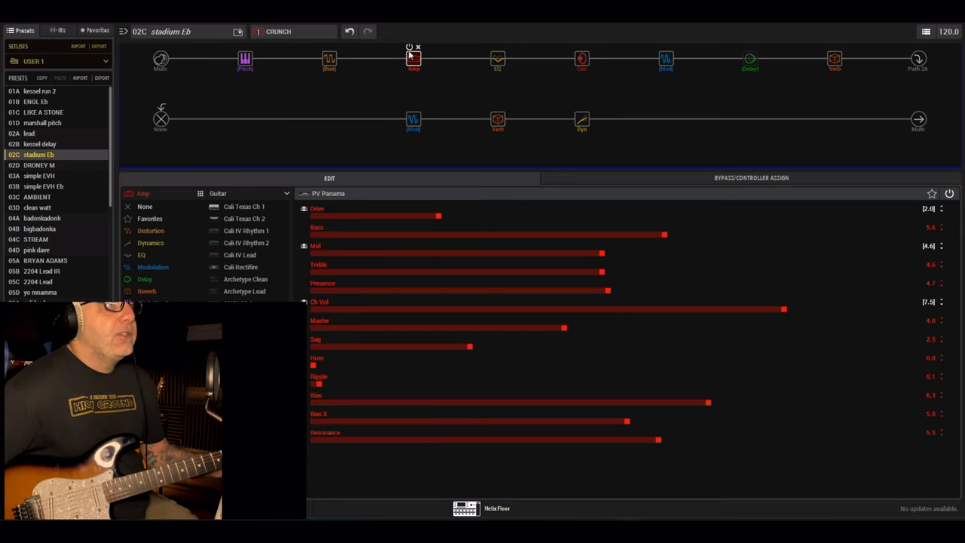
{"action": "left_click", "coordinate": [498, 59]}
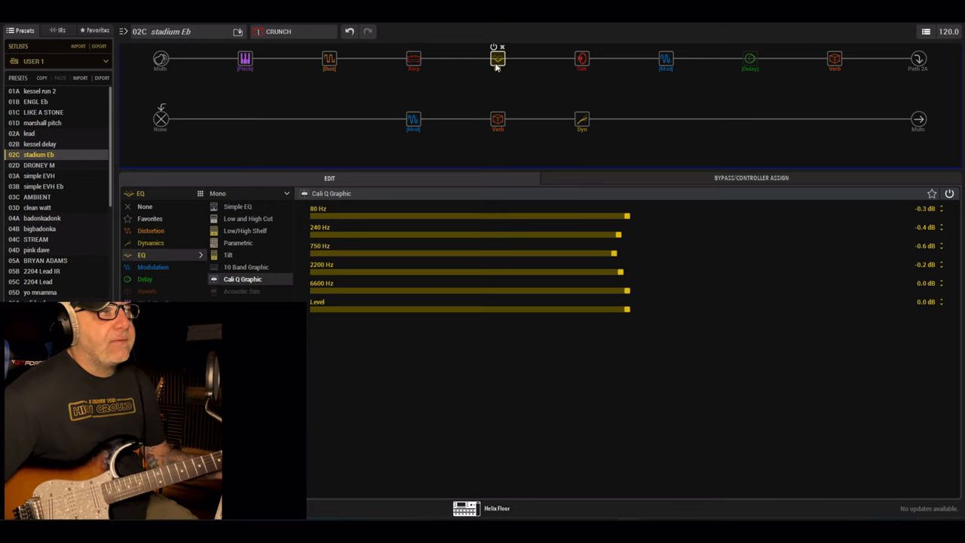
{"action": "mouse_move", "coordinate": [549, 42]}
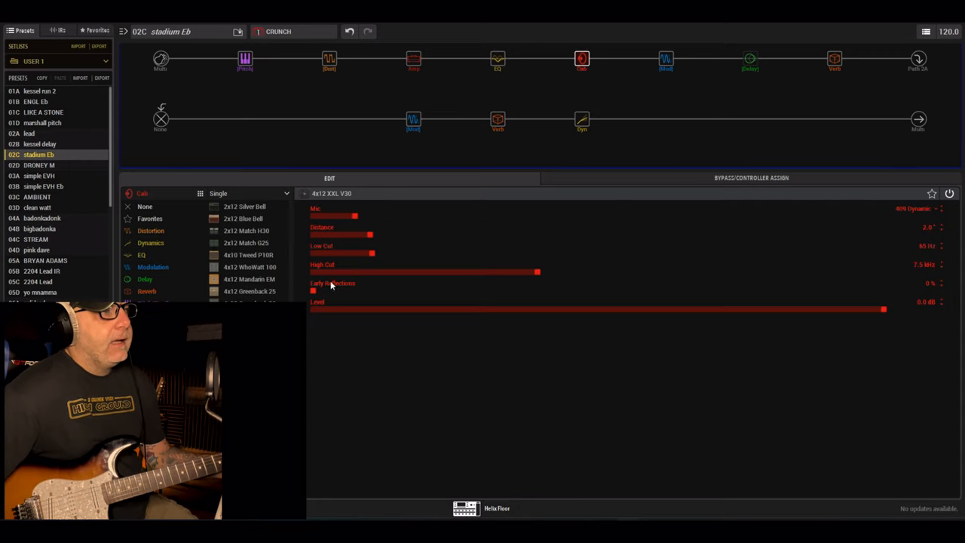
{"action": "mouse_move", "coordinate": [332, 201]}
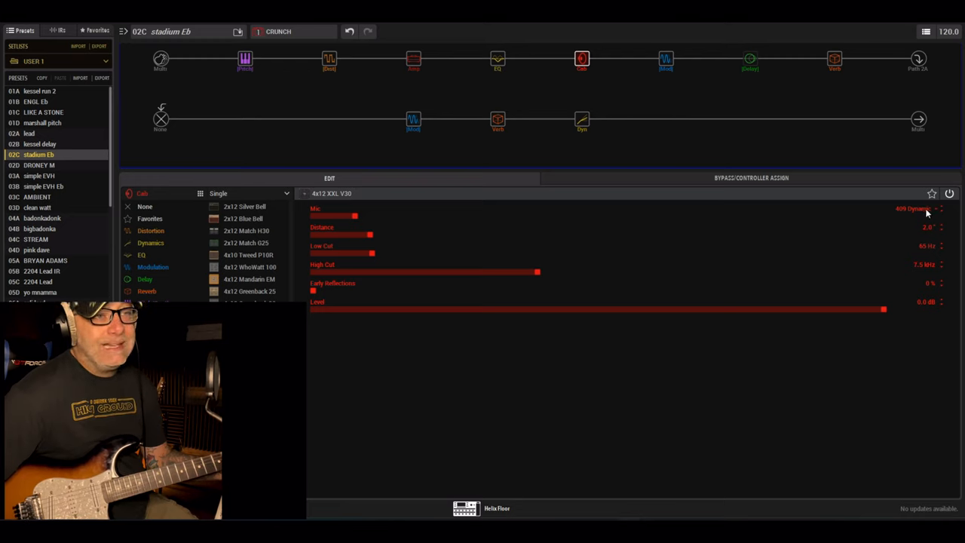
{"action": "mouse_move", "coordinate": [730, 136]}
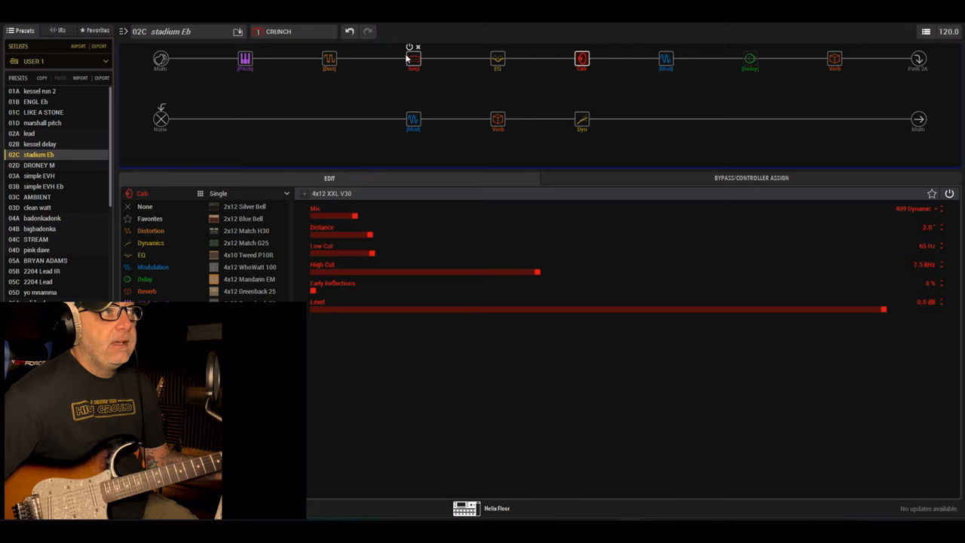
- Review the PV Panama amp, Trinity Chorus, bypassed Dual Delay and Glitz reverb settings
{"action": "left_click", "coordinate": [414, 59]}
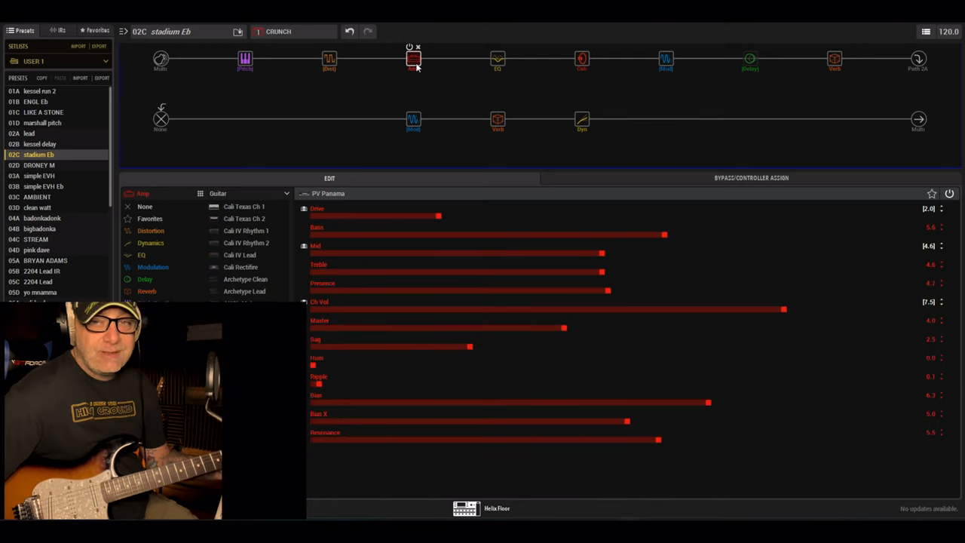
{"action": "left_click", "coordinate": [667, 59]}
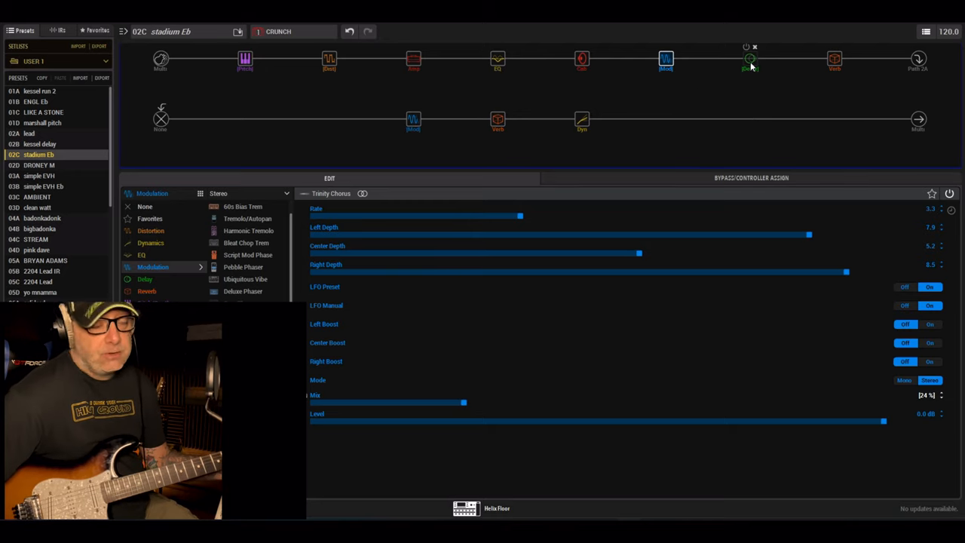
{"action": "left_click", "coordinate": [752, 59]}
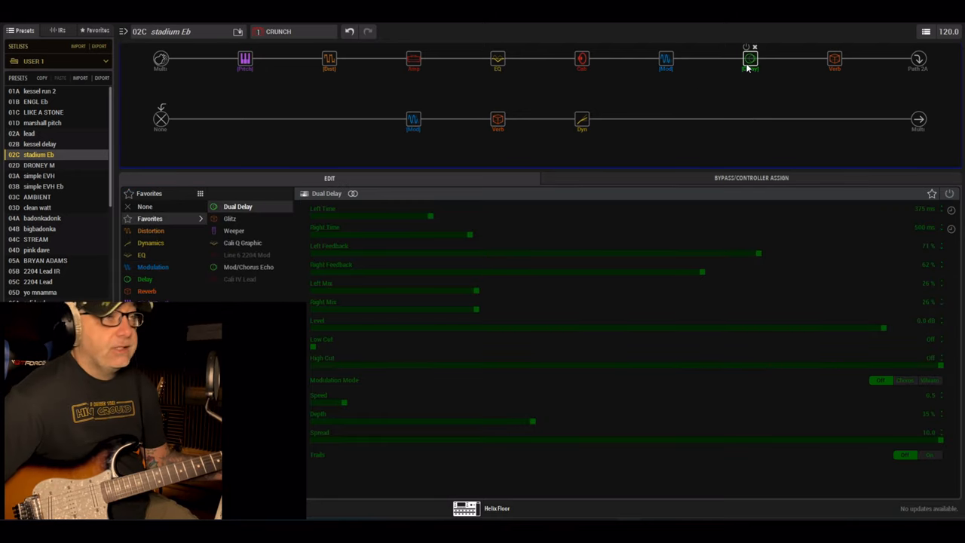
{"action": "left_click", "coordinate": [229, 217]}
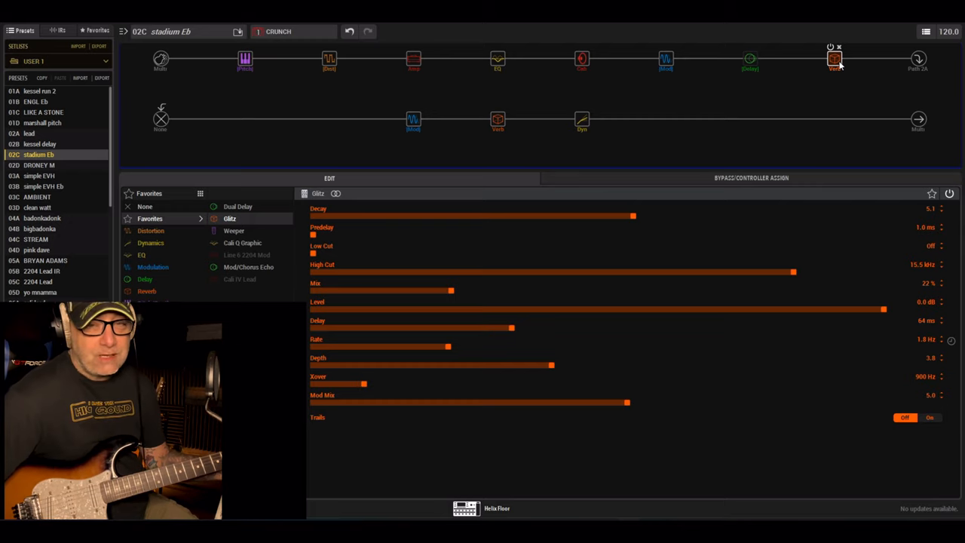
{"action": "mouse_move", "coordinate": [540, 47]}
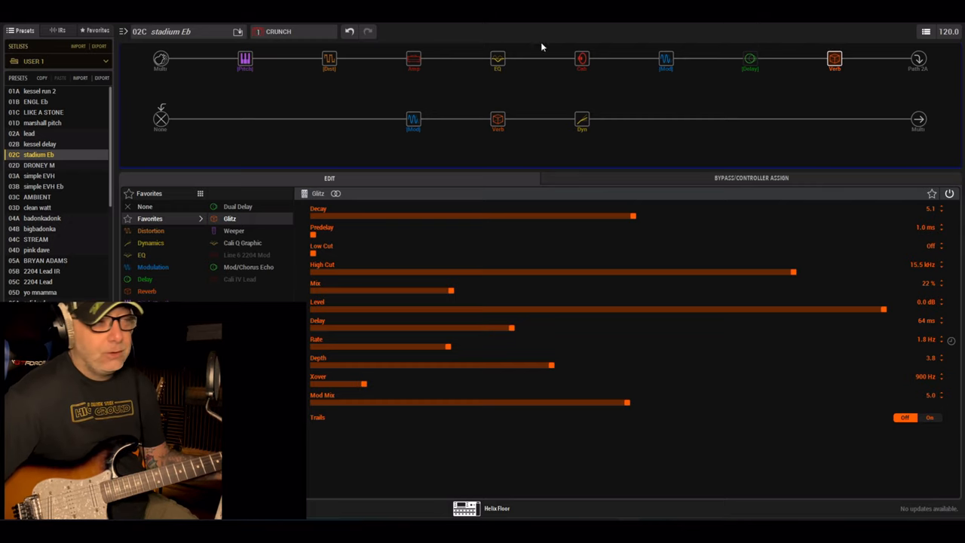
- Review the Retro Reel tape block and then show the Tile reverb's settings
{"action": "left_click", "coordinate": [413, 120]}
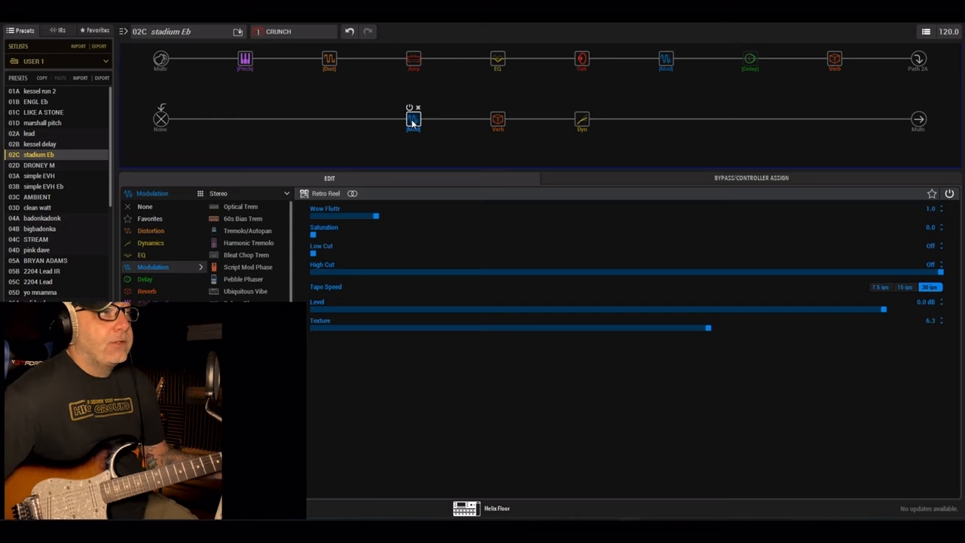
{"action": "left_click", "coordinate": [498, 121]}
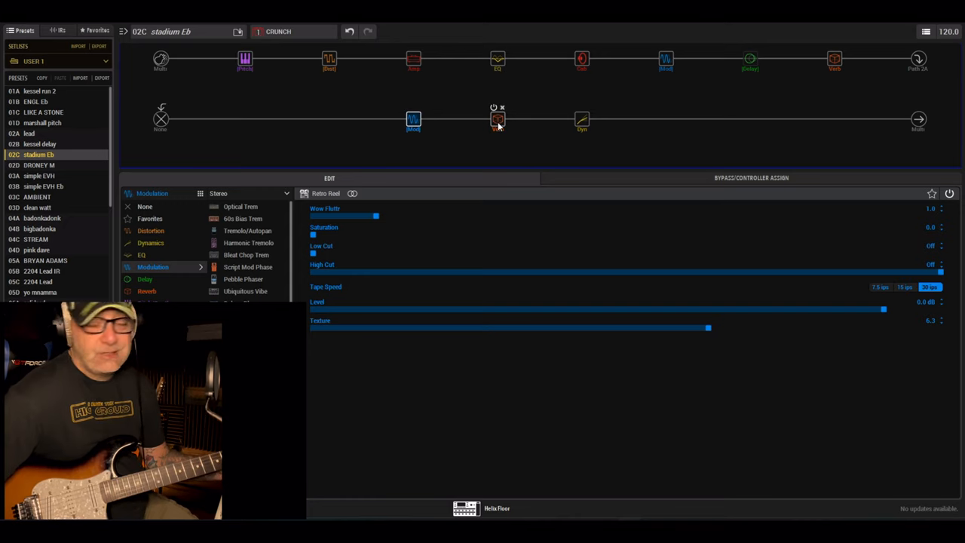
{"action": "left_click", "coordinate": [497, 119]}
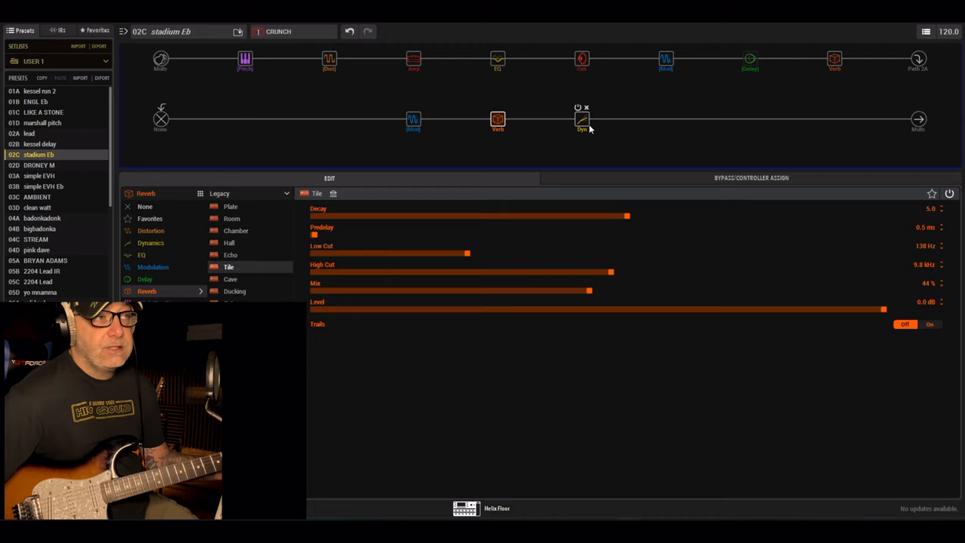
{"action": "mouse_move", "coordinate": [575, 125]}
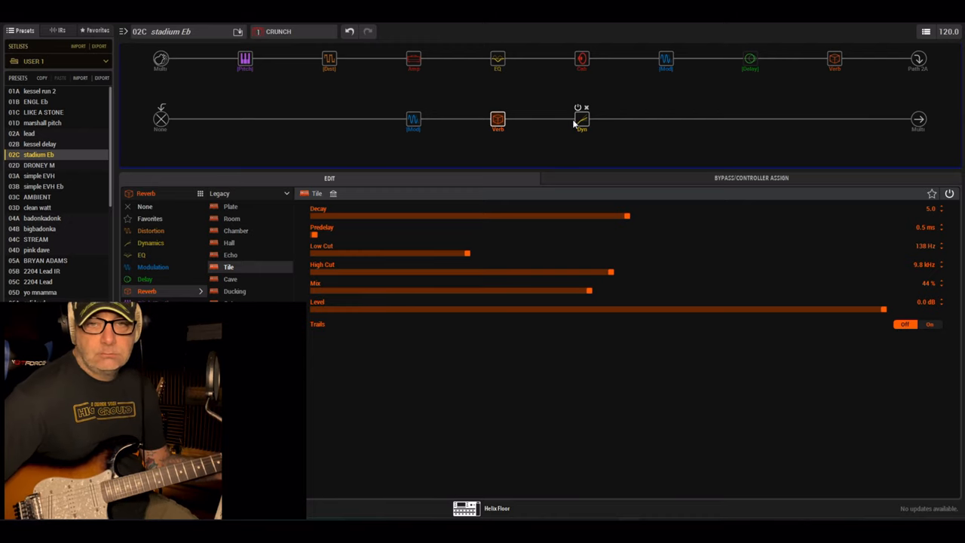
{"action": "mouse_move", "coordinate": [576, 124]}
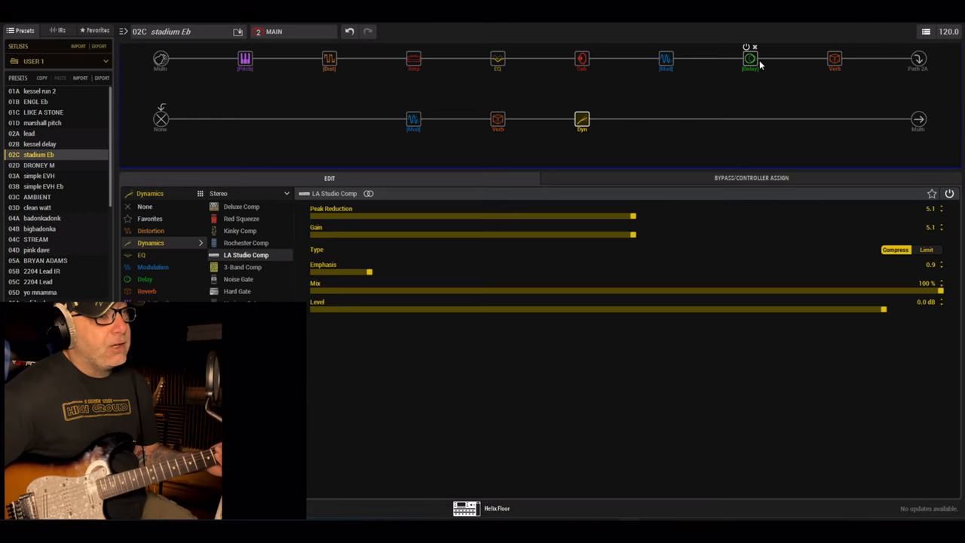
- Show the PV Panama amp's parameters under the Main snapshot
{"action": "left_click", "coordinate": [752, 59]}
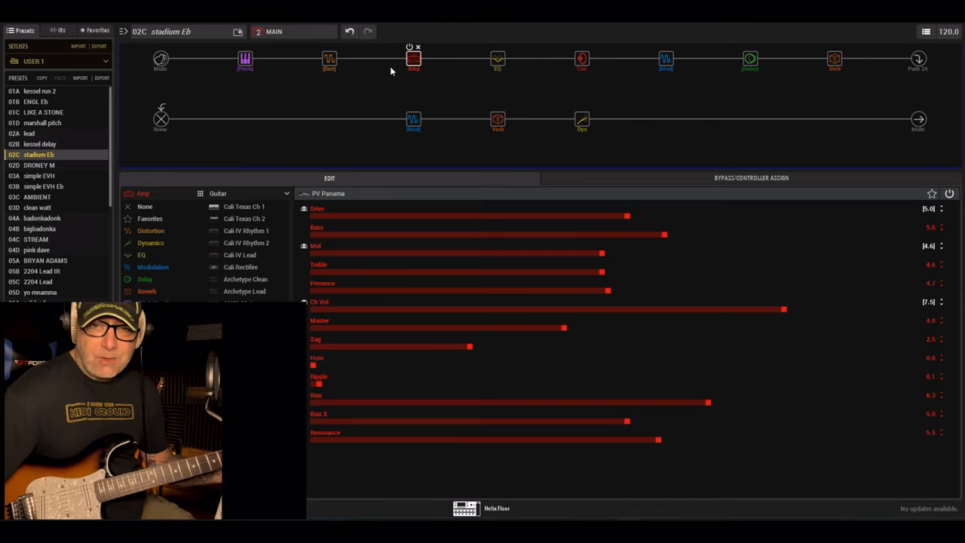
- Switch the preset to the Boost snapshot and show the LA Studio Comp's settings
{"action": "left_click", "coordinate": [292, 31]}
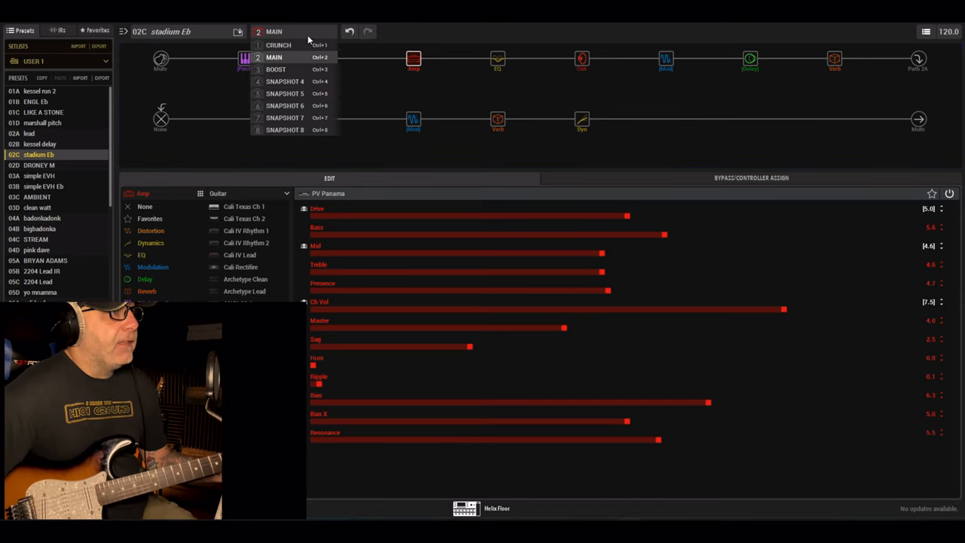
{"action": "left_click", "coordinate": [276, 69]}
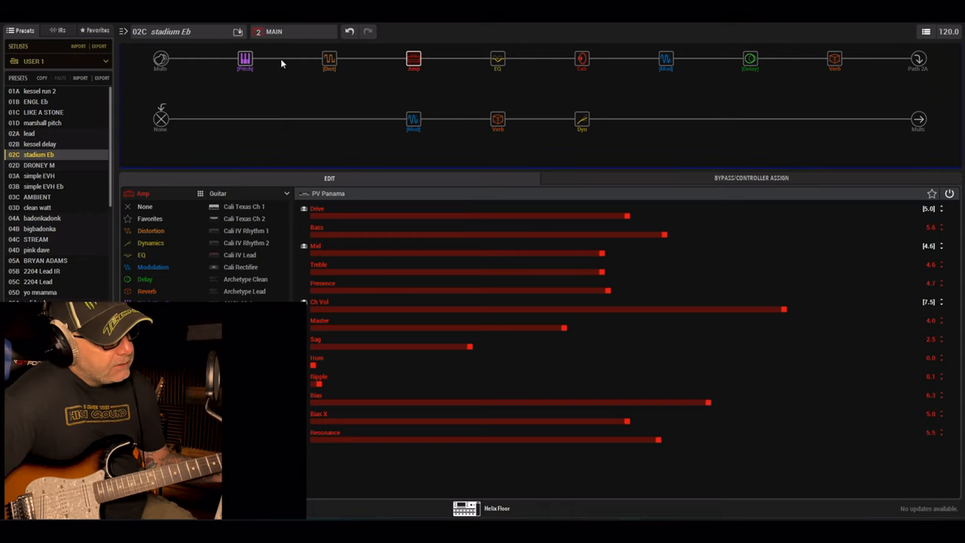
{"action": "left_click", "coordinate": [295, 32]}
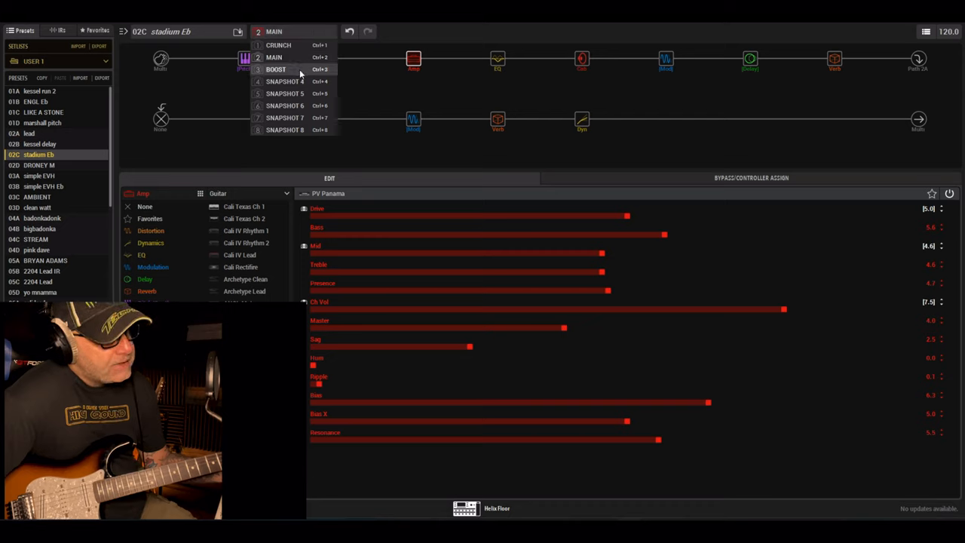
{"action": "left_click", "coordinate": [276, 69]}
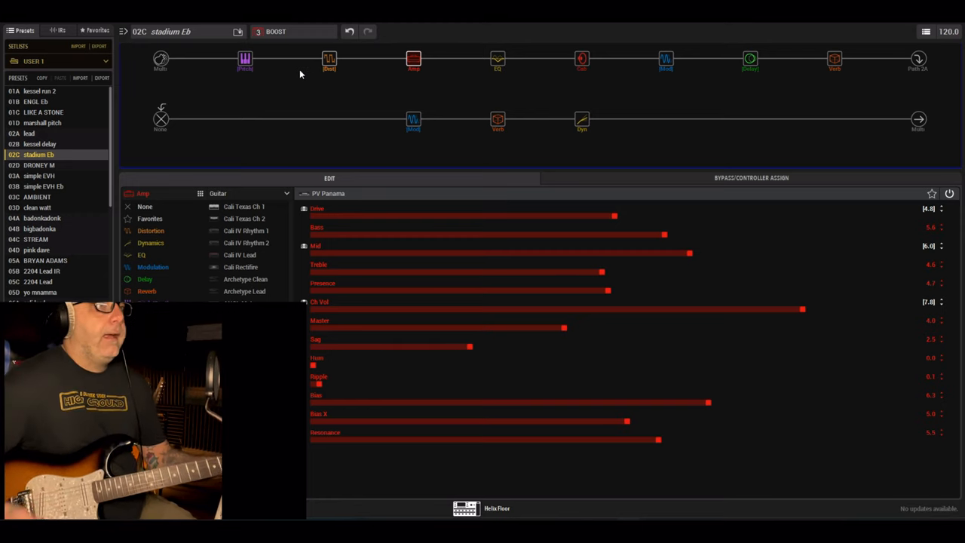
{"action": "mouse_move", "coordinate": [583, 60]}
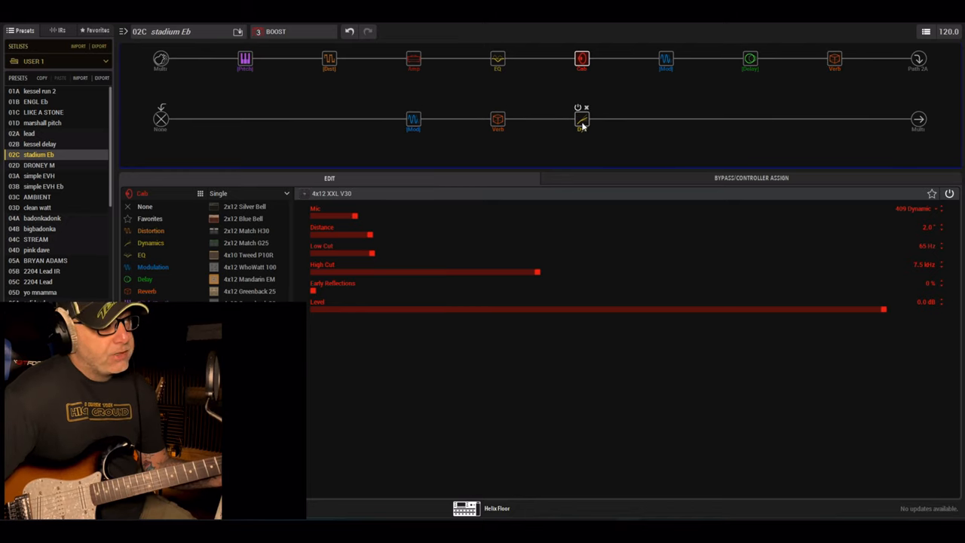
{"action": "left_click", "coordinate": [583, 121]}
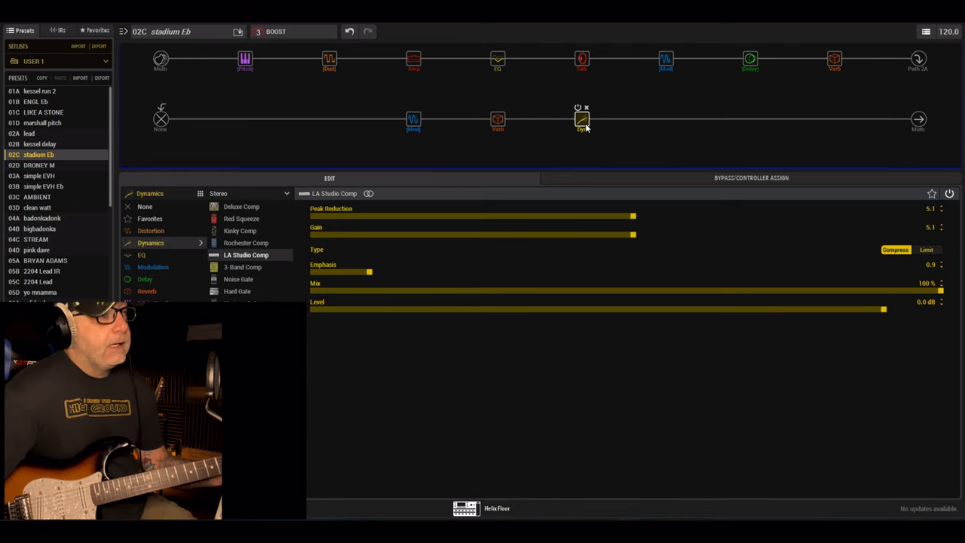